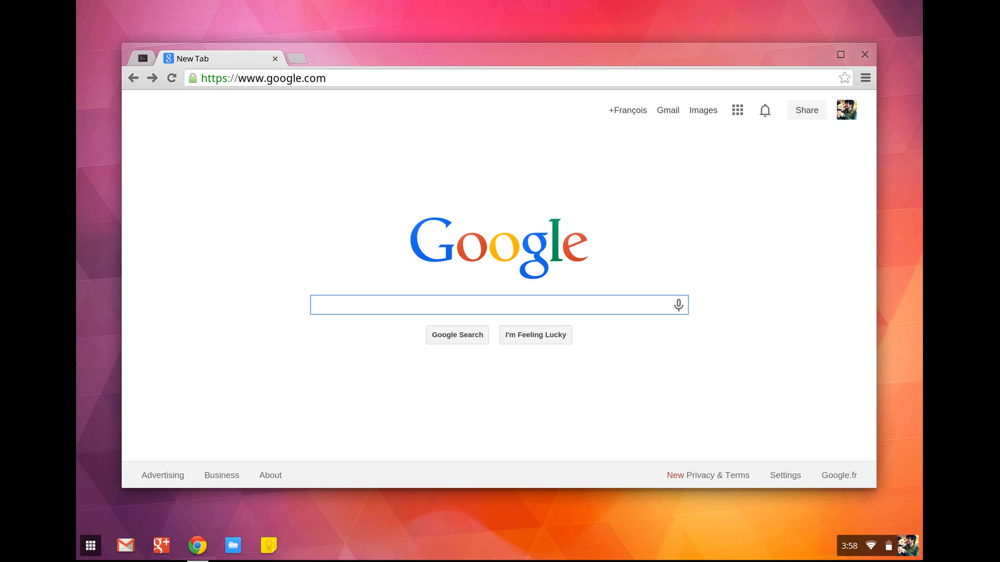
Step: Google 'crouton chromebook' and open the dnschneid/crouton GitHub result
{"action": "type", "text": "crouton chrom"}
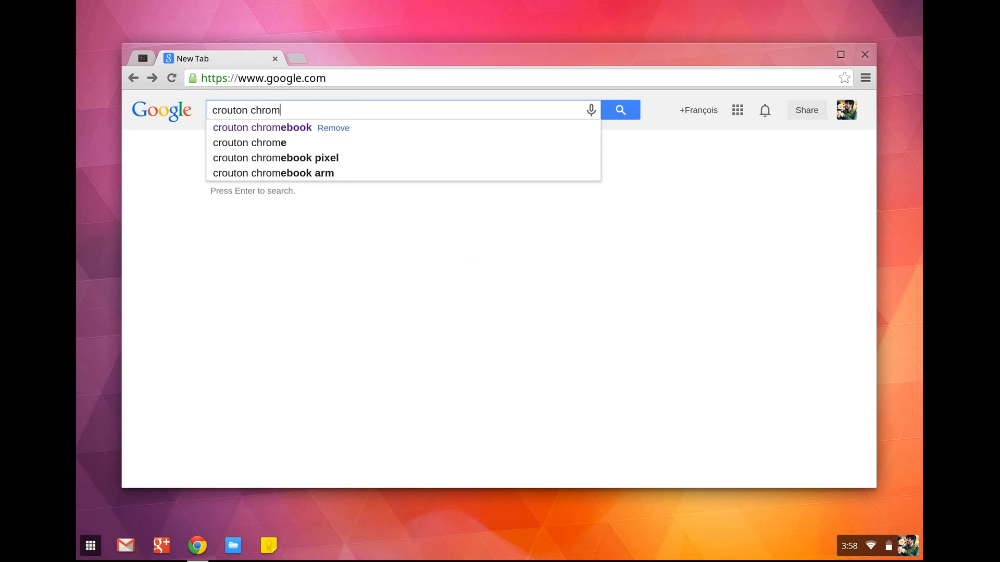
{"action": "left_click", "coordinate": [261, 127]}
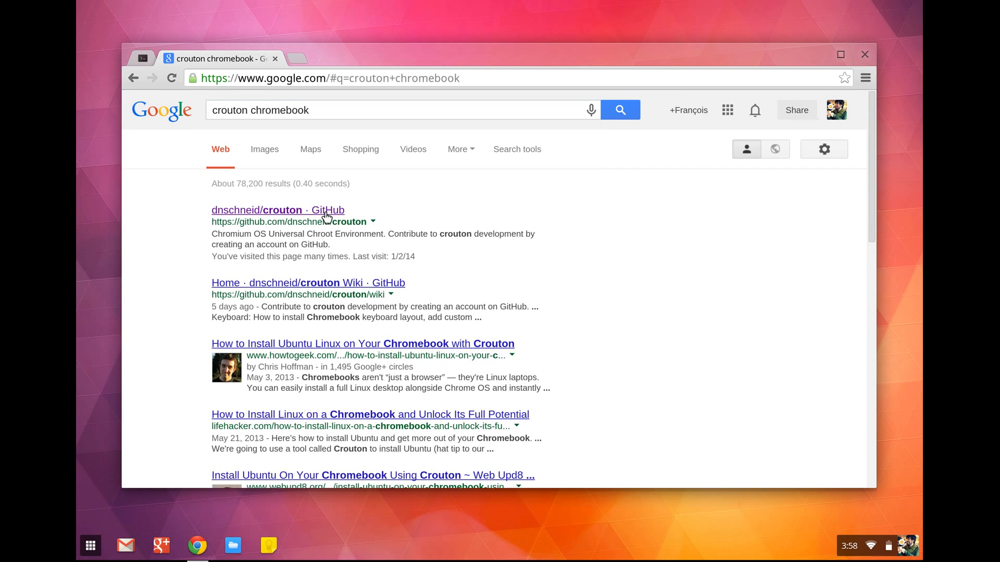
{"action": "left_click", "coordinate": [276, 209]}
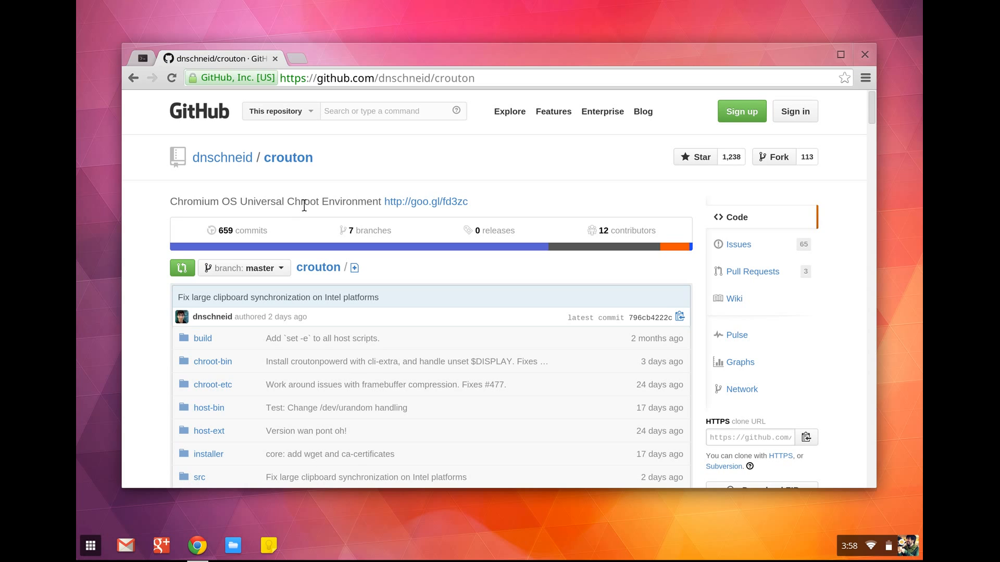
{"action": "mouse_move", "coordinate": [441, 208]}
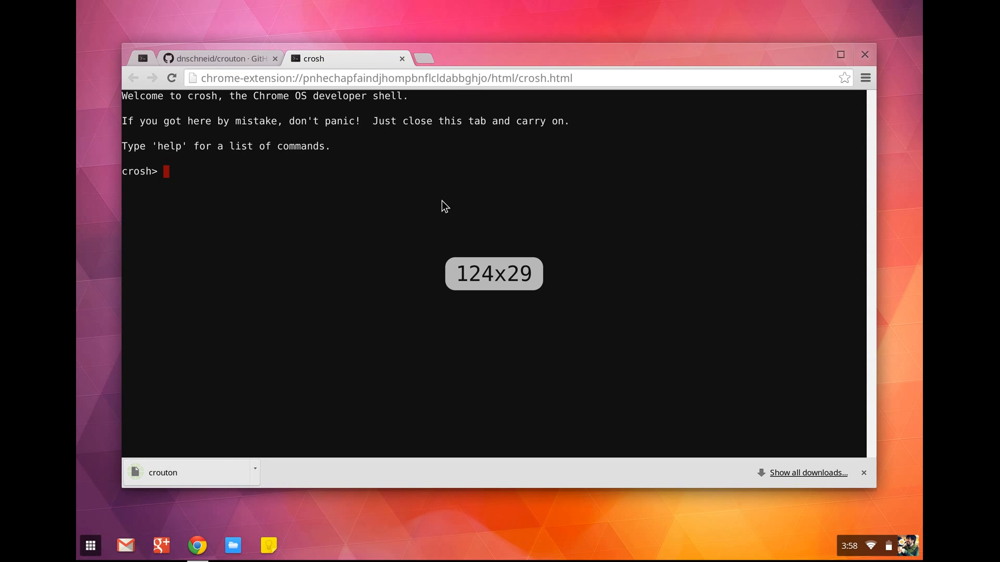
Step: Enter the crosh shell, change to ~/Downloads, and run 'sudo sh -e crouton'
{"action": "type", "text": "shell"}
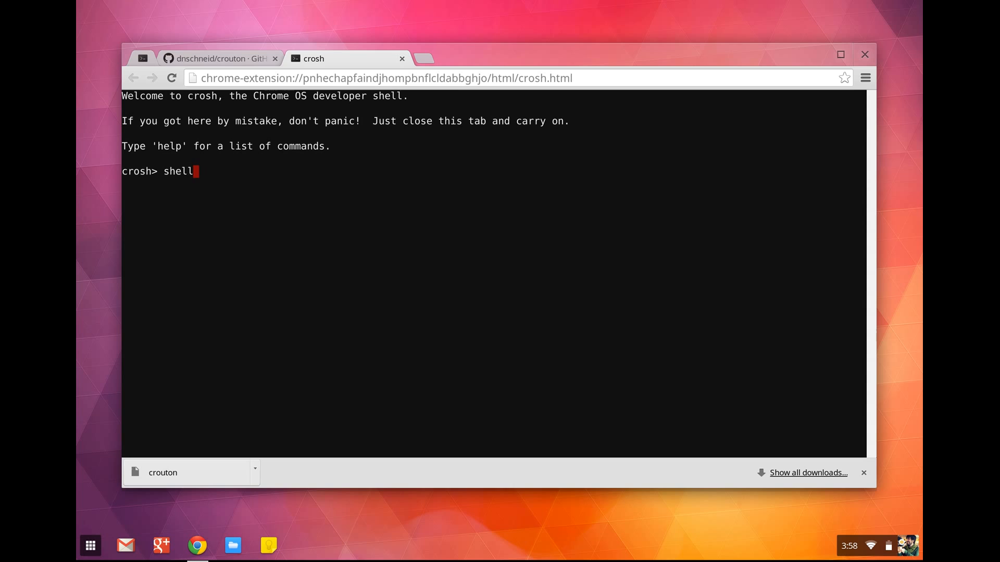
{"action": "type", "text": "cd ~/Downloads/"}
{"action": "type", "text": "sudo"}
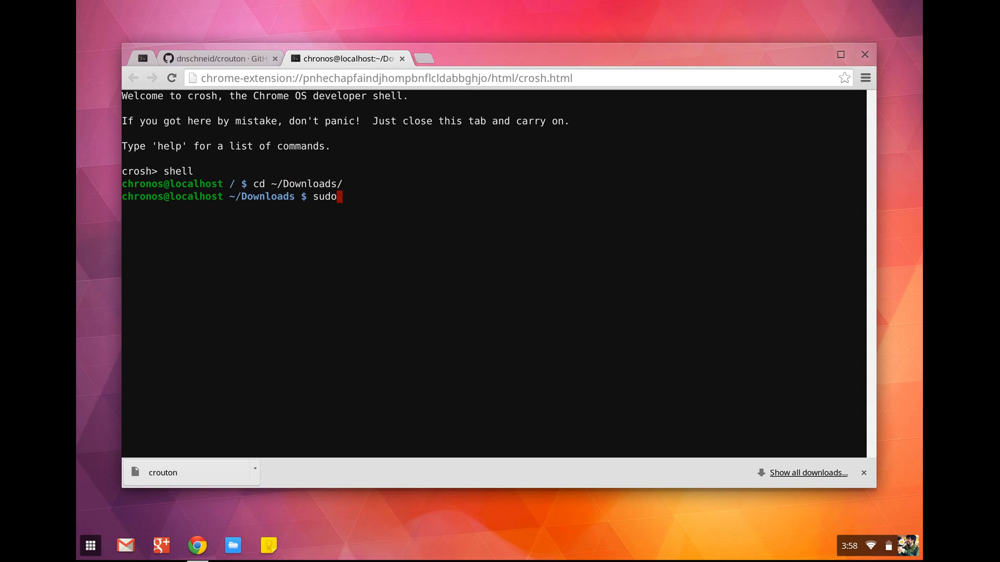
{"action": "type", "text": "sh -e crouton"}
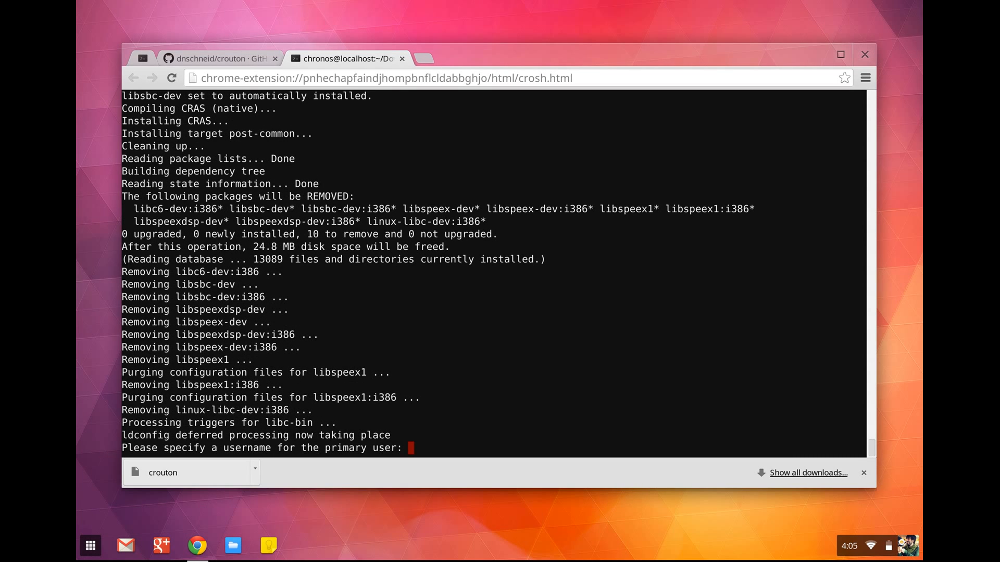
Step: Set primary user 'fr' with a password, enter the chroot, and list files with ls -la
{"action": "type", "text": "fr"}
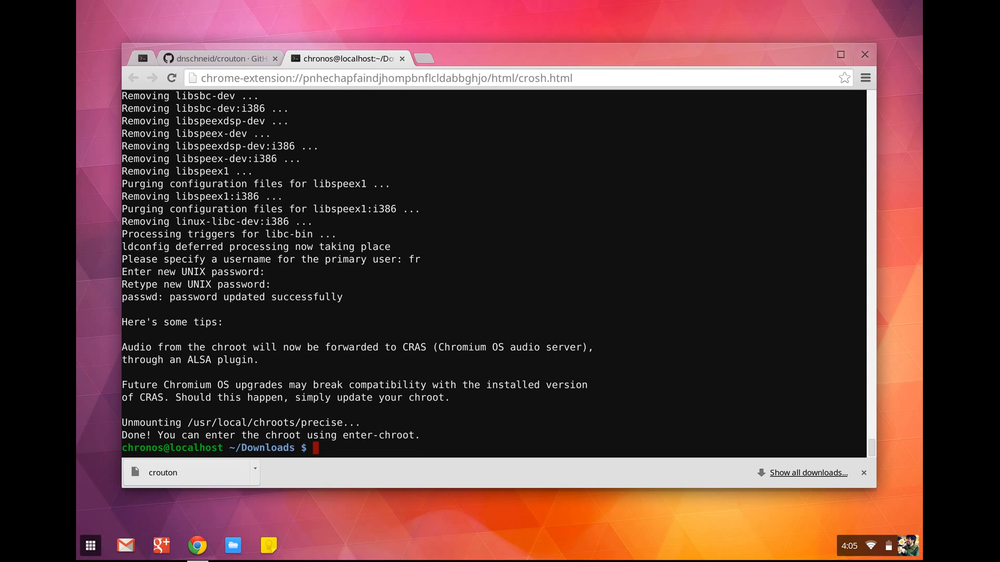
{"action": "type", "text": "sudo enter-chroot"}
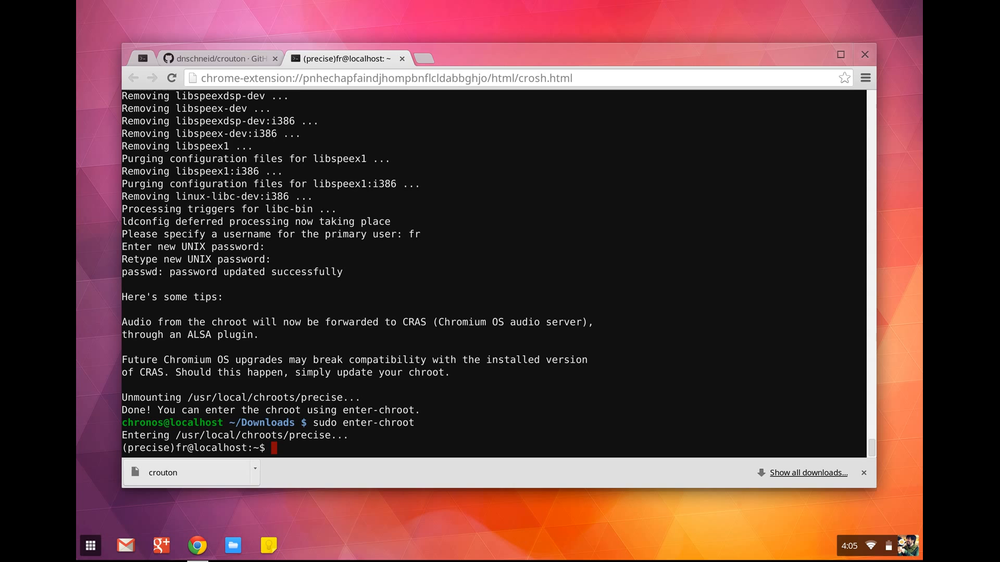
{"action": "type", "text": "ls -la"}
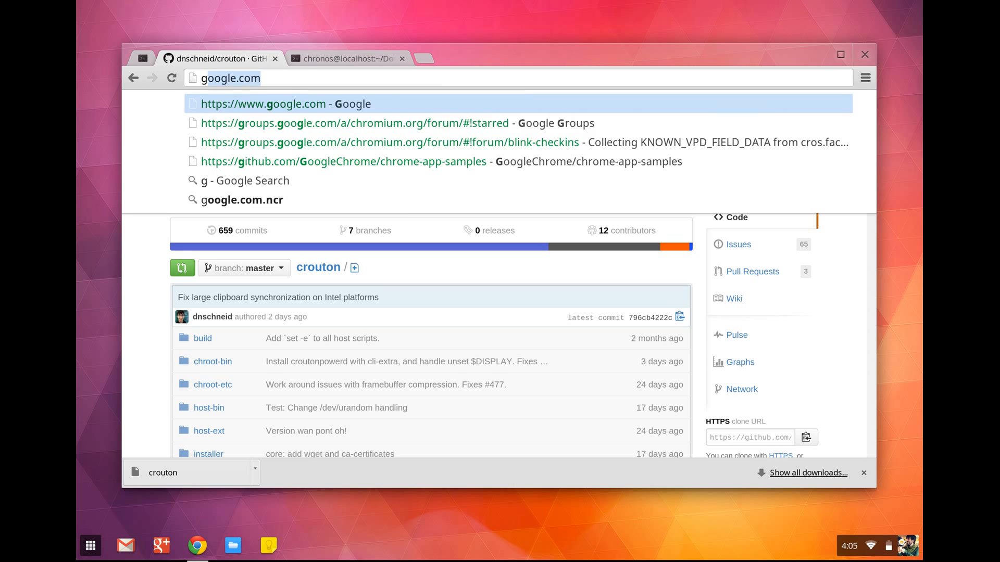
Step: Download screencast.sh via goo.gl/UmWAta, then return to the crosh tab
{"action": "type", "text": "goo.gle"}
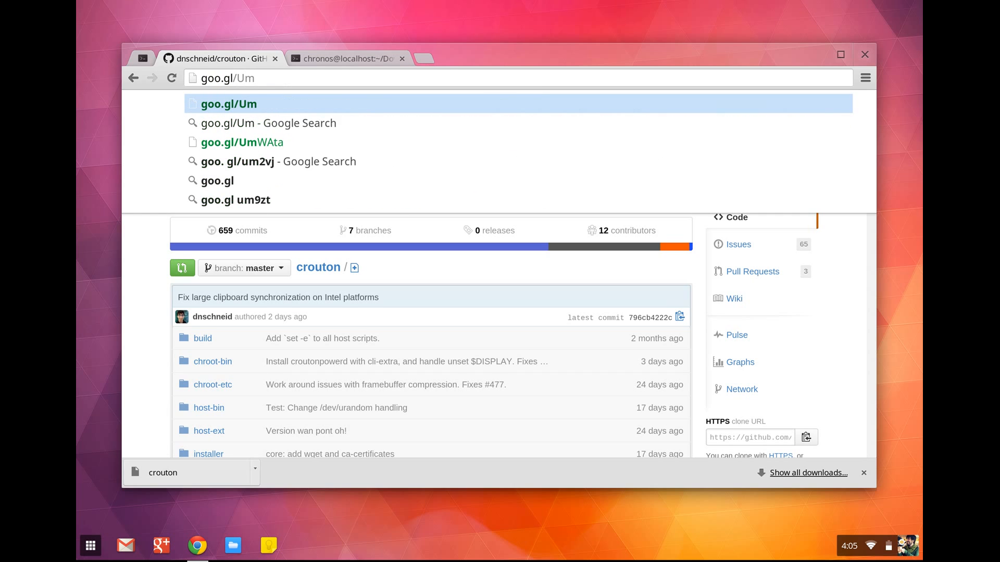
{"action": "left_click", "coordinate": [241, 142]}
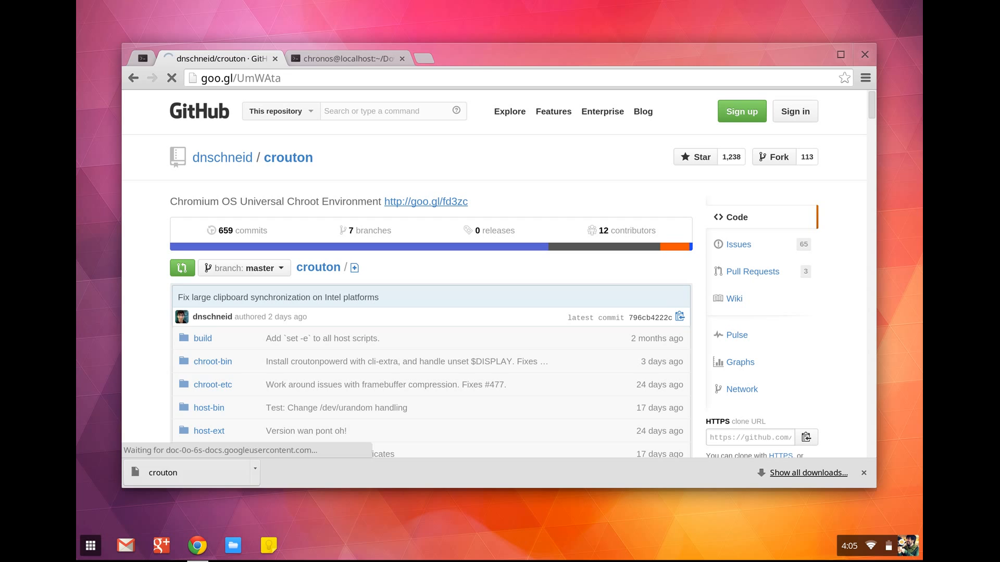
{"action": "left_click", "coordinate": [348, 58]}
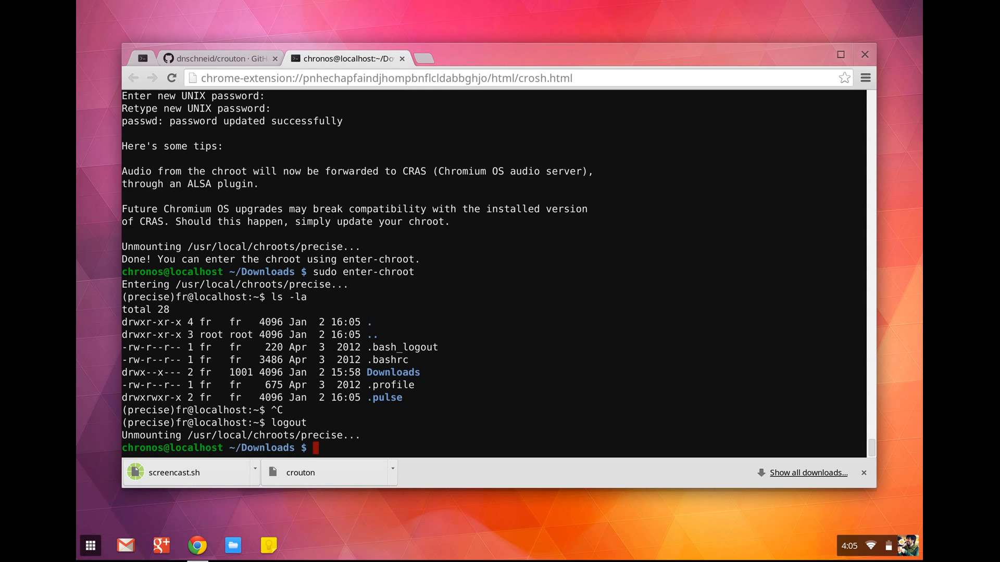
Step: List ~/Downloads and run 'sh -e screencast.sh' to start the capture
{"action": "type", "text": "ls -la"}
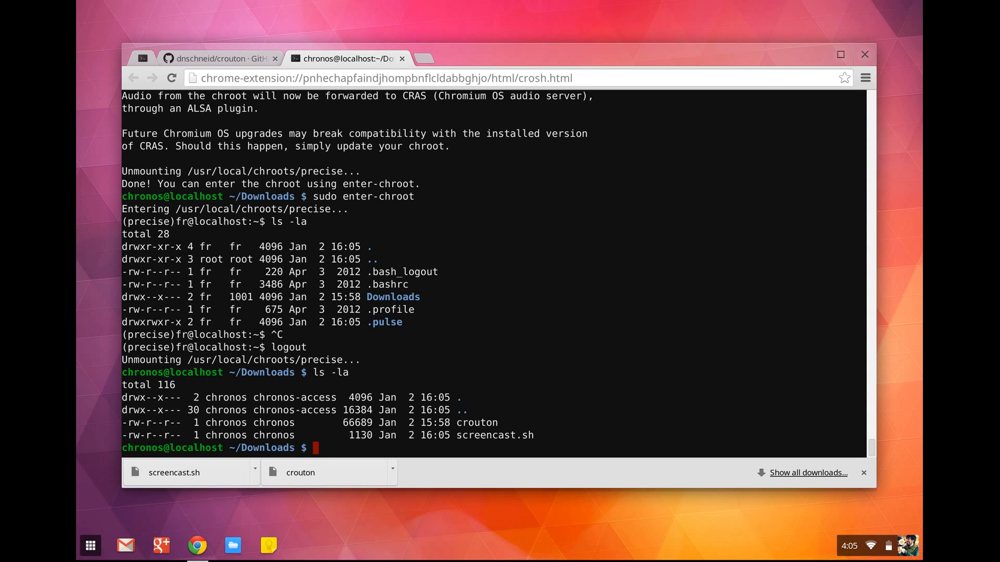
{"action": "type", "text": "sh -e screencast.sh"}
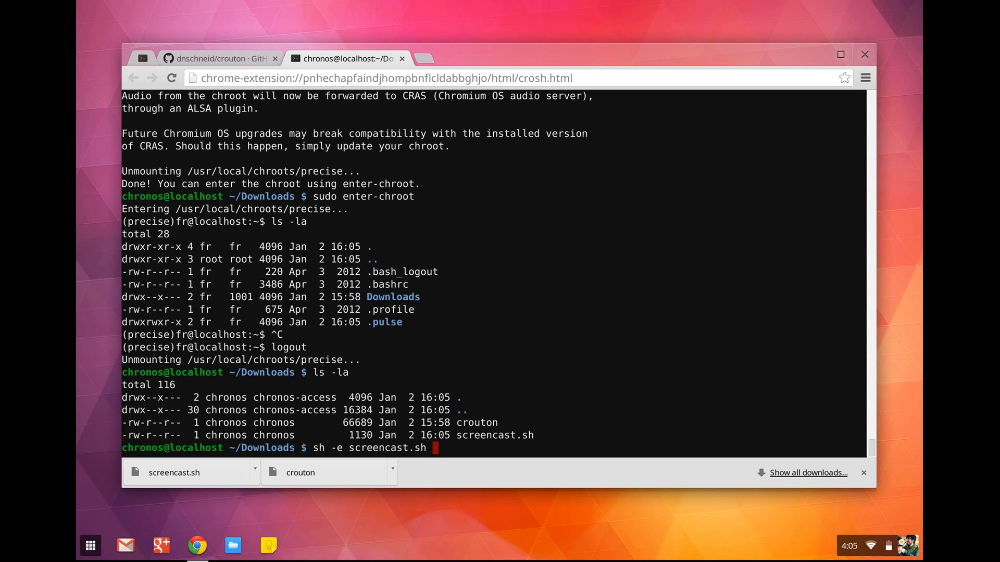
{"action": "key", "text": "Return"}
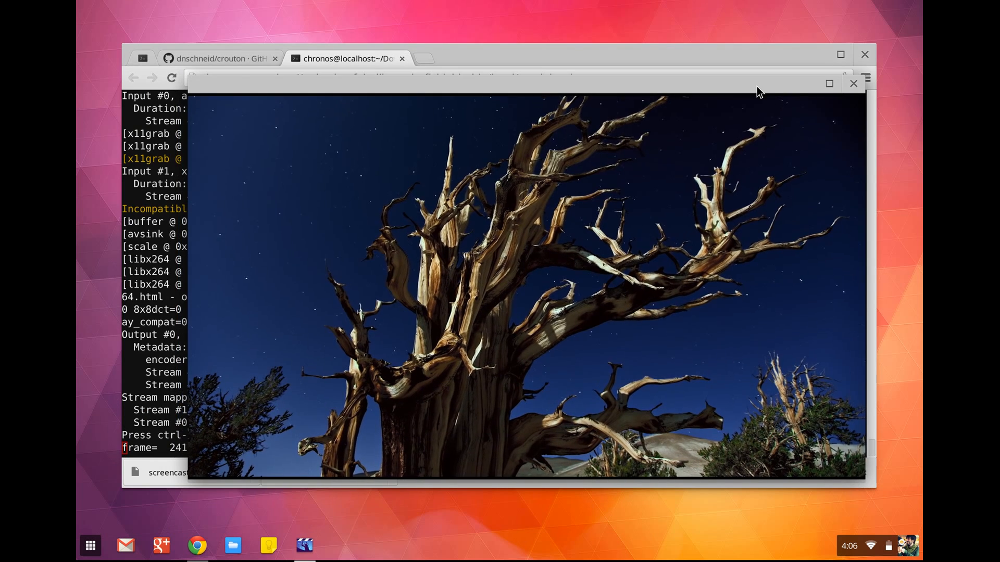
Step: Close the image window and open the Files app to find screencast.mkv
{"action": "left_click", "coordinate": [853, 83]}
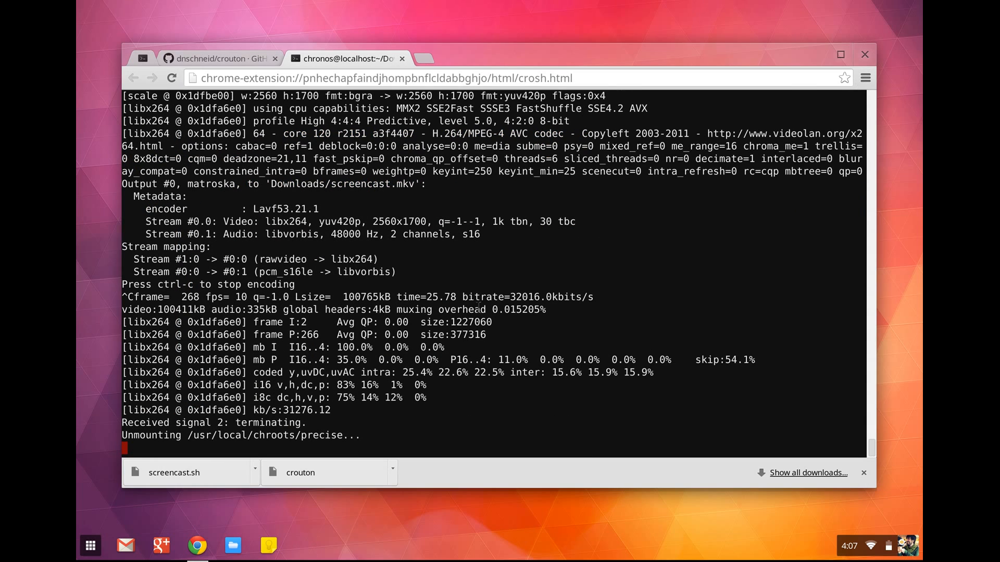
{"action": "left_click", "coordinate": [230, 545]}
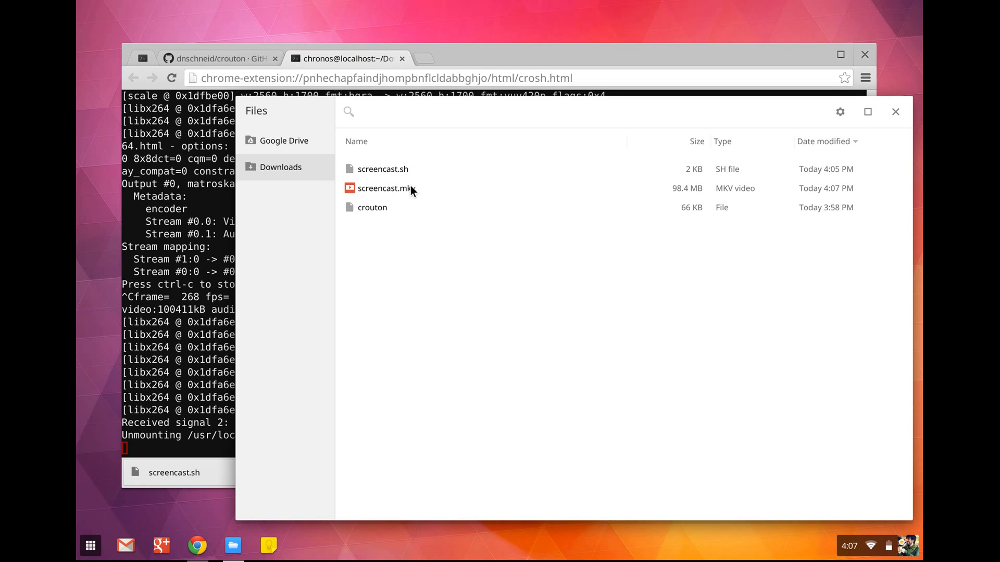
Step: Play the 98.4 MB screencast.mkv, close the player, and select the file
{"action": "left_click", "coordinate": [387, 188]}
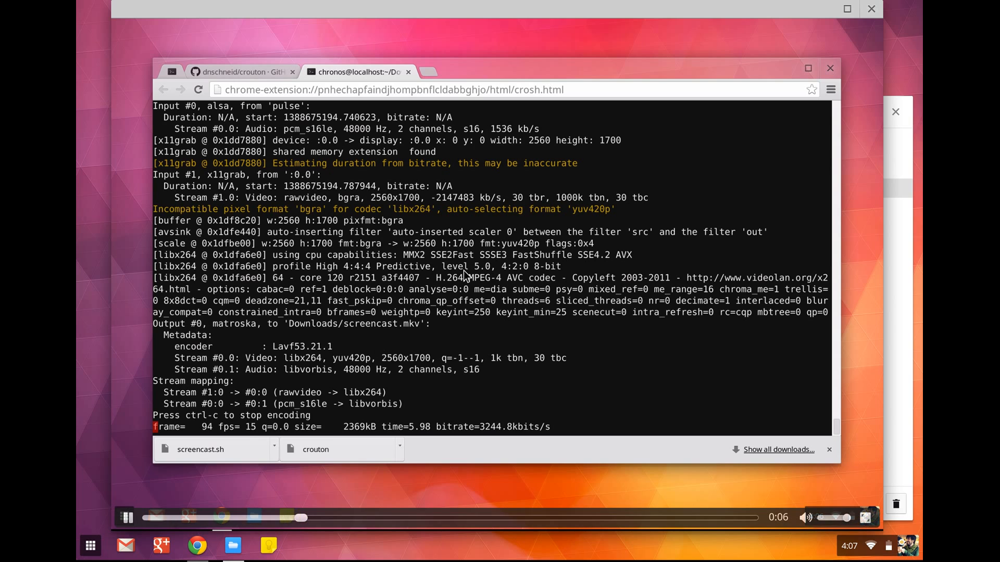
{"action": "type", "text": "time"}
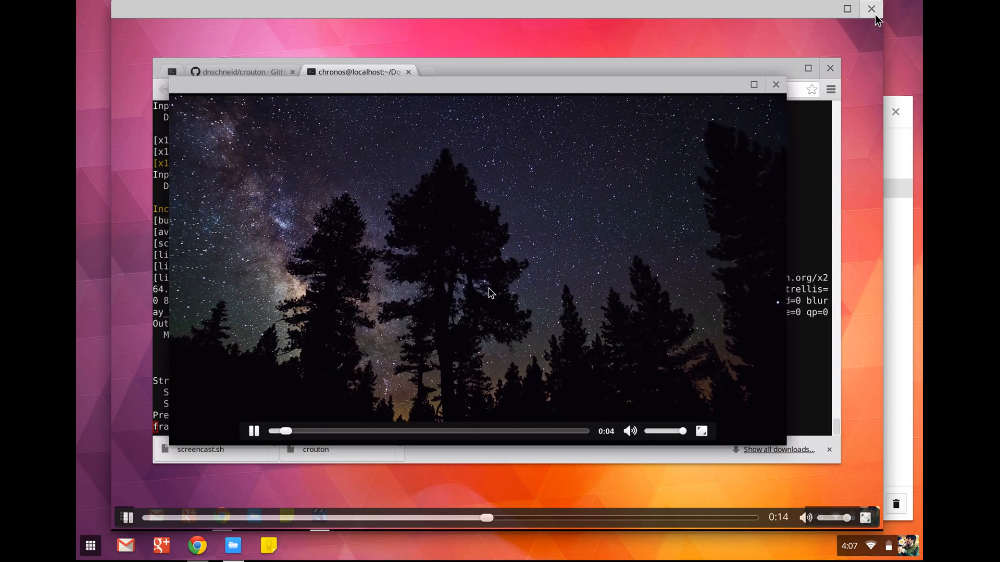
{"action": "left_click", "coordinate": [775, 83]}
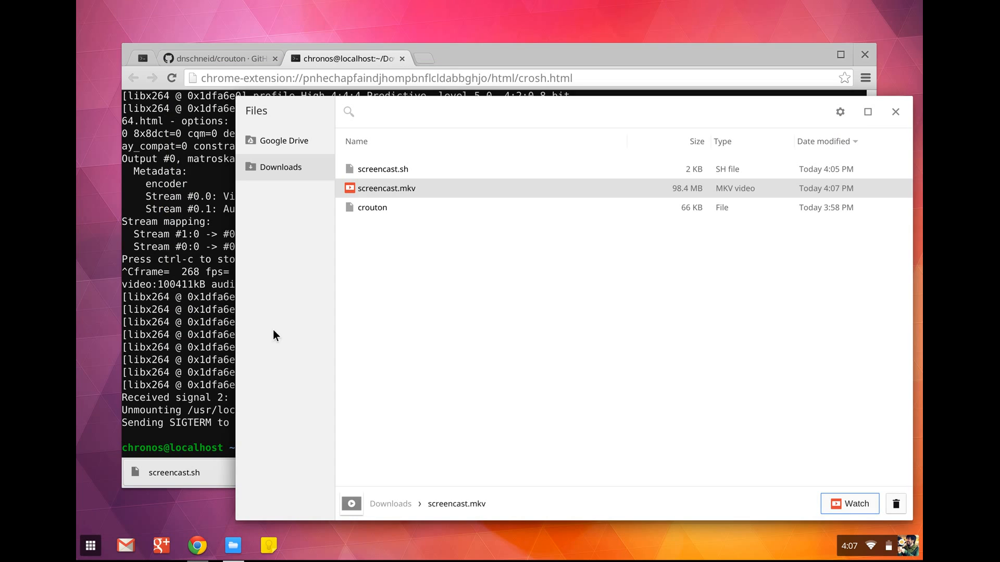
{"action": "left_click", "coordinate": [386, 188]}
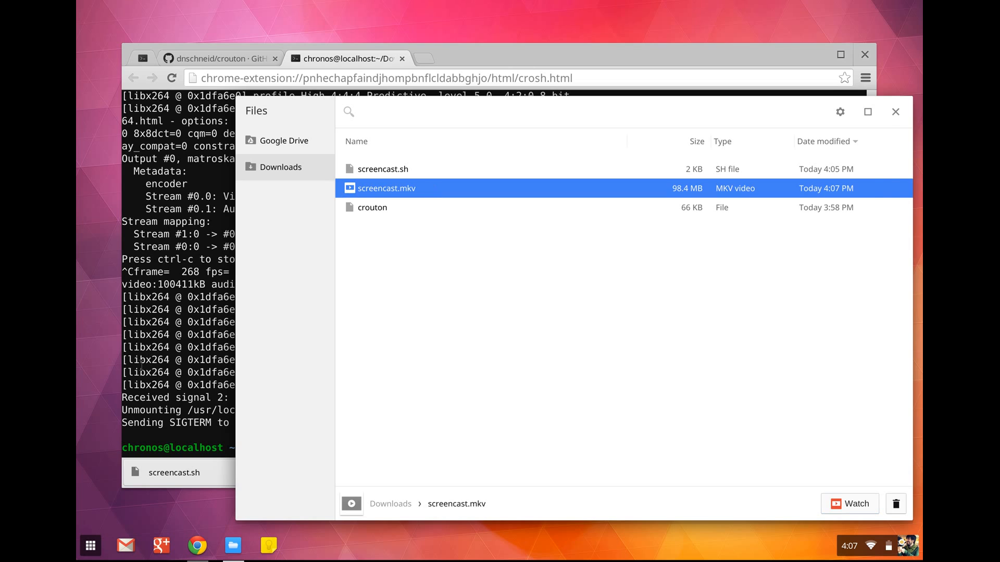